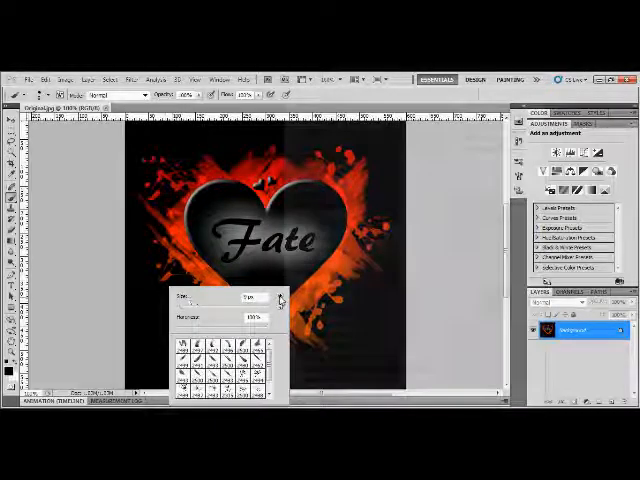
# Step: Append the grunge stroke and splatter brush set to the Brush Preset picker
pyautogui.click(281, 297)
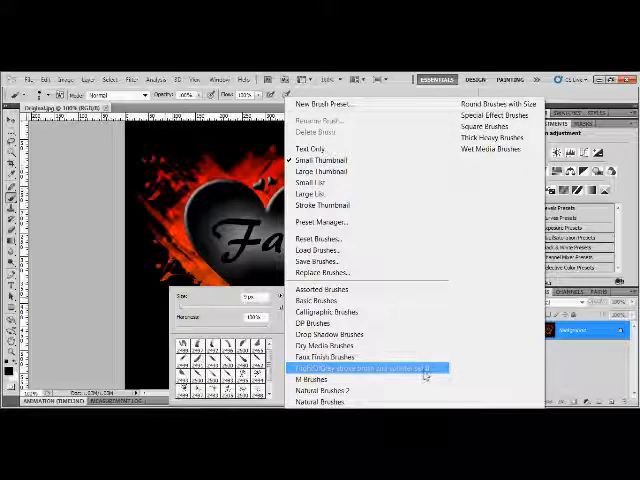
pyautogui.click(360, 369)
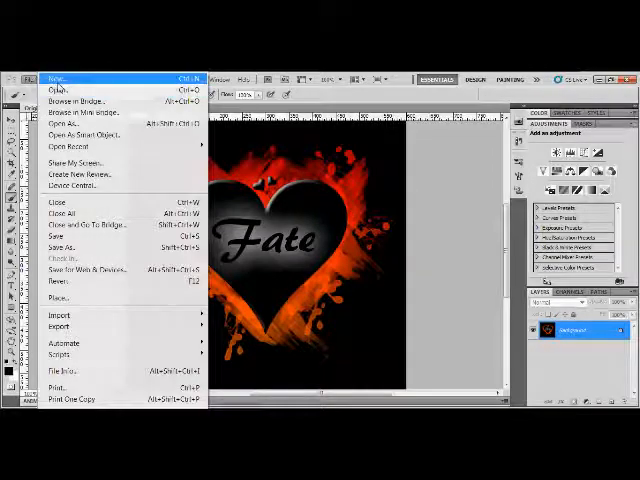
# Step: Create a new square document, add an empty layer, and fill the Background with black
pyautogui.click(57, 79)
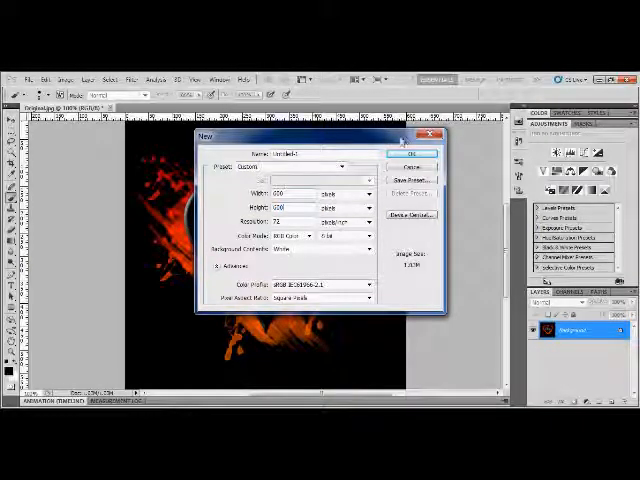
pyautogui.click(413, 153)
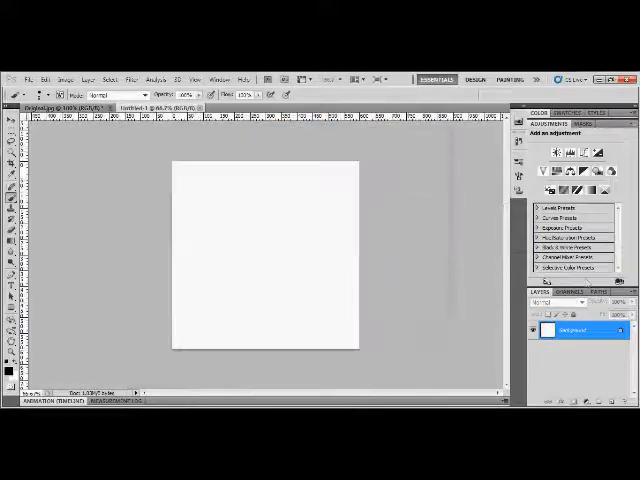
pyautogui.click(584, 404)
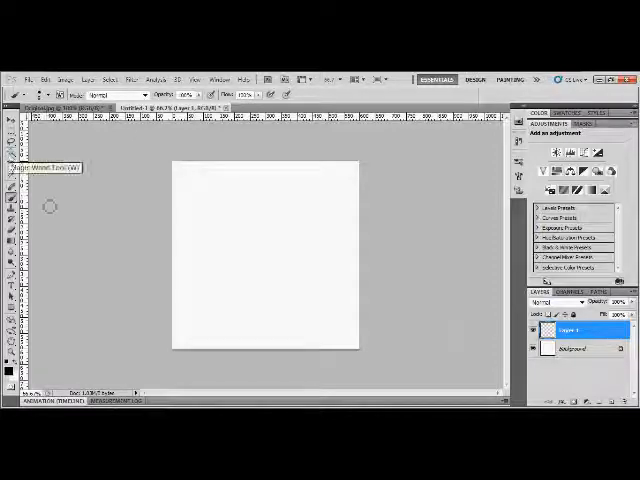
pyautogui.click(580, 348)
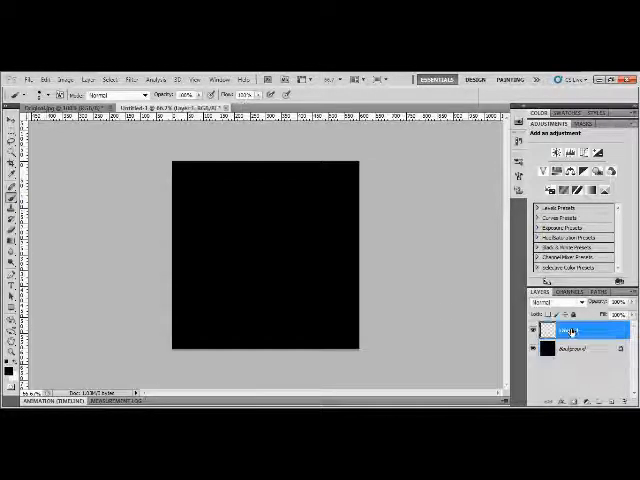
# Step: Paste and resize the red heart on Layer 1, then Magic Wand and delete the white
pyautogui.click(33, 79)
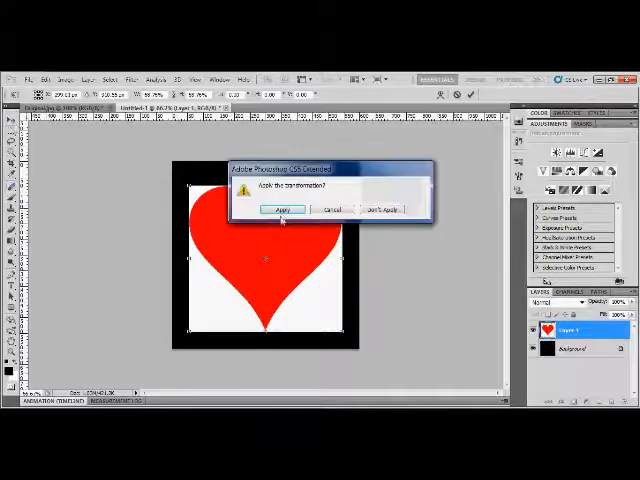
pyautogui.click(281, 209)
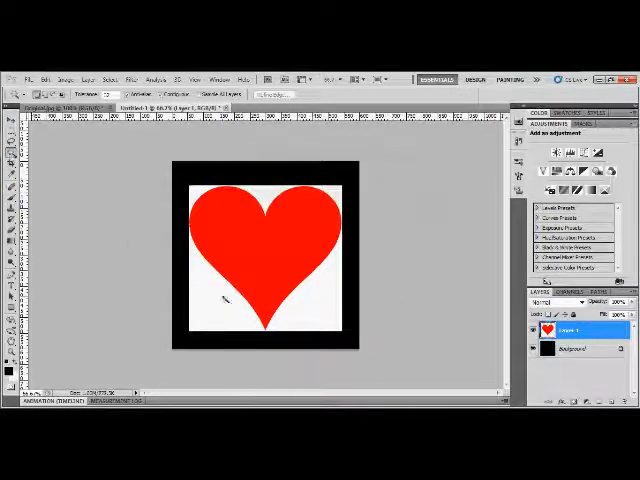
pyautogui.click(225, 300)
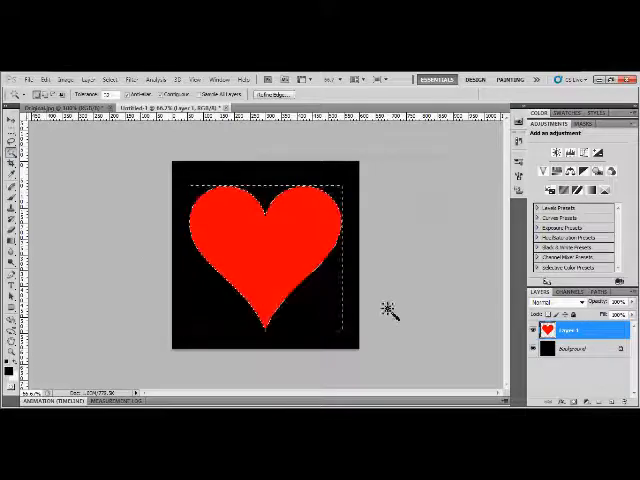
pyautogui.click(573, 348)
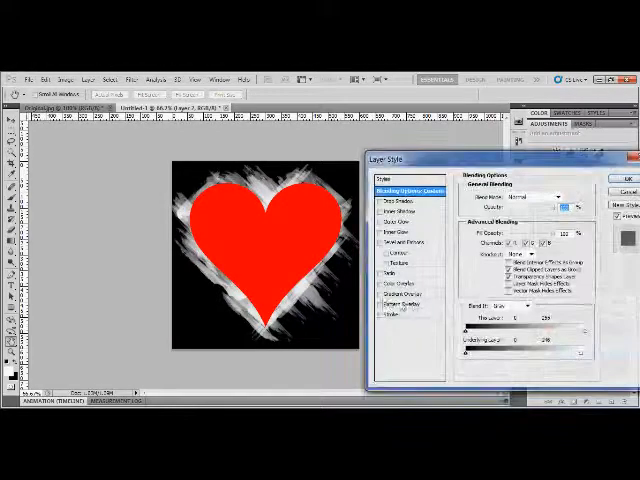
# Step: Add a red-to-orange Gradient Overlay style to the grunge strokes layer
pyautogui.click(398, 295)
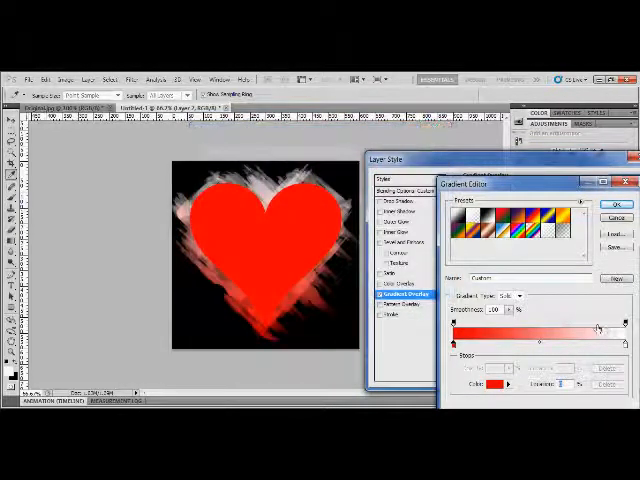
pyautogui.click(498, 384)
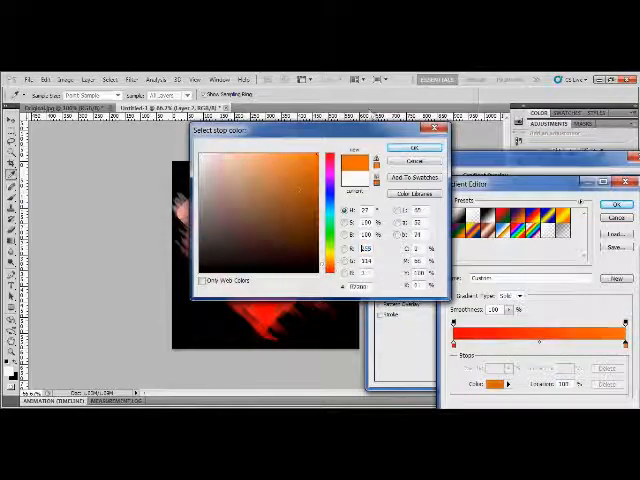
pyautogui.click(413, 148)
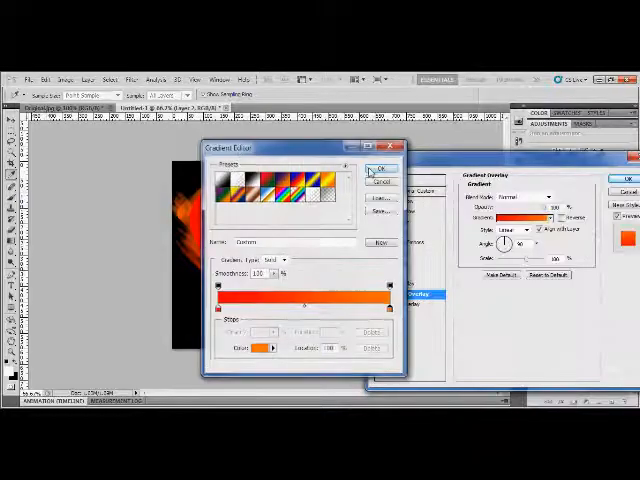
pyautogui.click(379, 167)
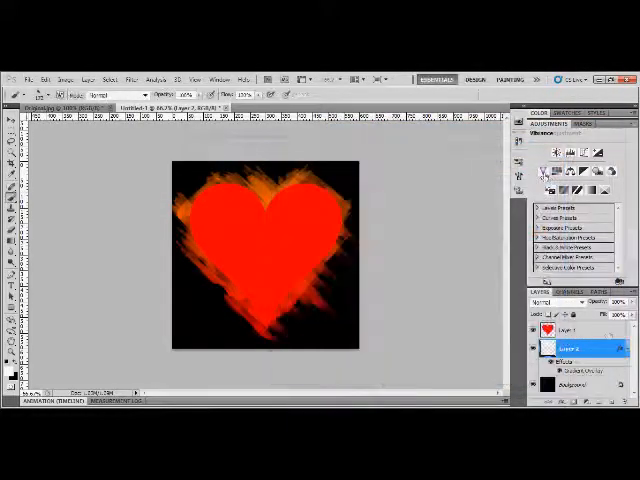
# Step: Black out the heart layer with a 000000 Color Overlay style
pyautogui.click(575, 330)
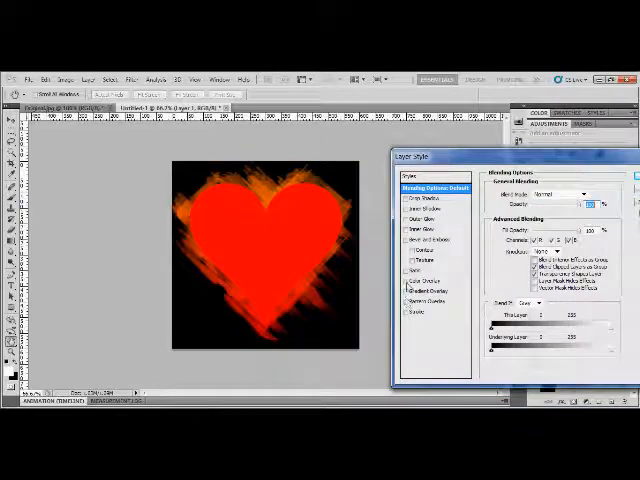
pyautogui.click(420, 284)
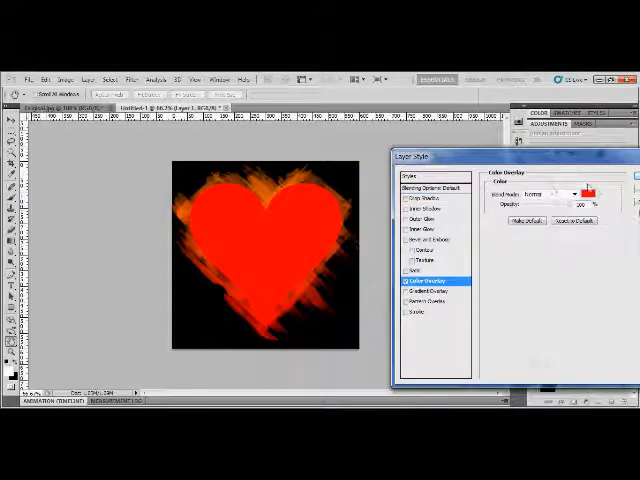
pyautogui.click(583, 179)
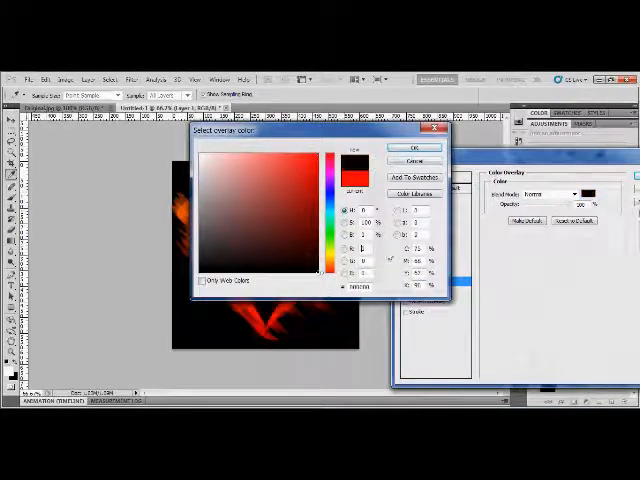
pyautogui.click(400, 148)
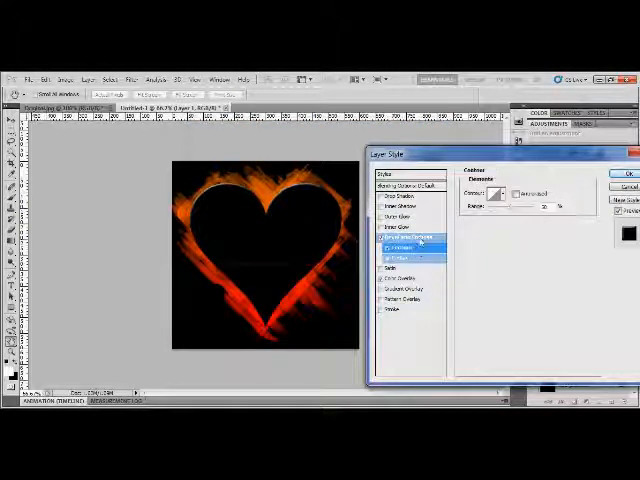
# Step: Enable Bevel and Emboss with Contour and adjust the bevel Size and Softness
pyautogui.click(403, 238)
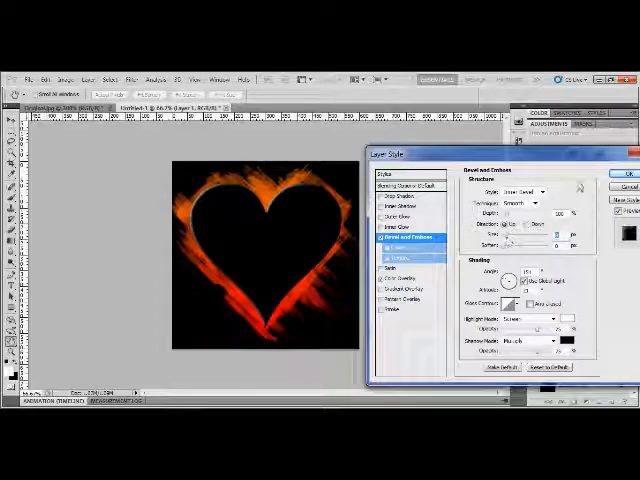
pyautogui.click(620, 173)
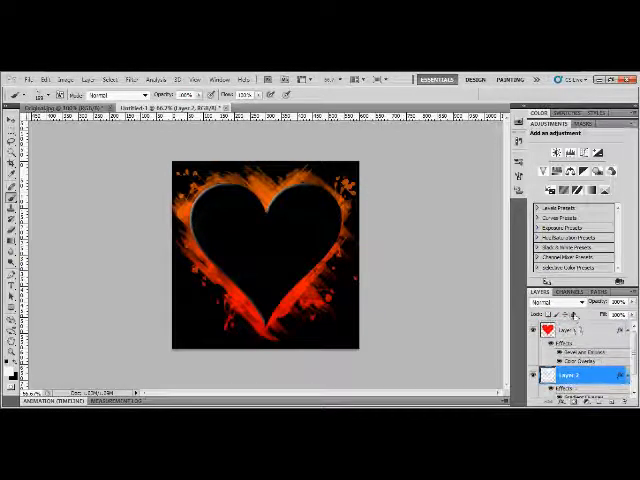
# Step: Duplicate the splattered heart layer and scale and rotate the copy with Free Transform
pyautogui.click(575, 330)
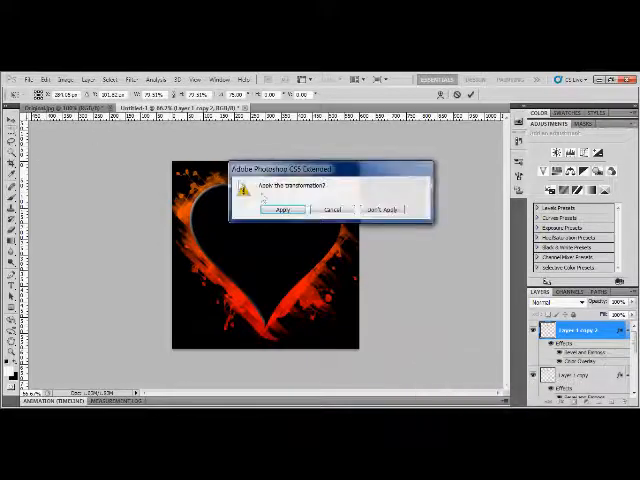
pyautogui.click(285, 210)
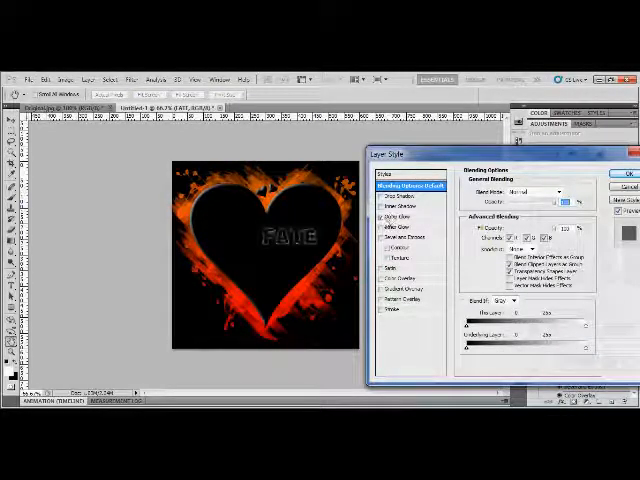
# Step: Enable Outer Glow in the FATE text's Layer Style
pyautogui.click(389, 211)
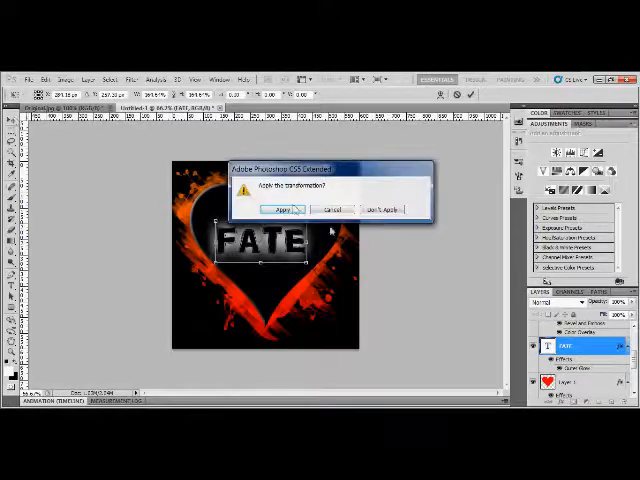
# Step: Commit FATE's enlarged size and add a Gradient Overlay style to Layer 2
pyautogui.click(283, 209)
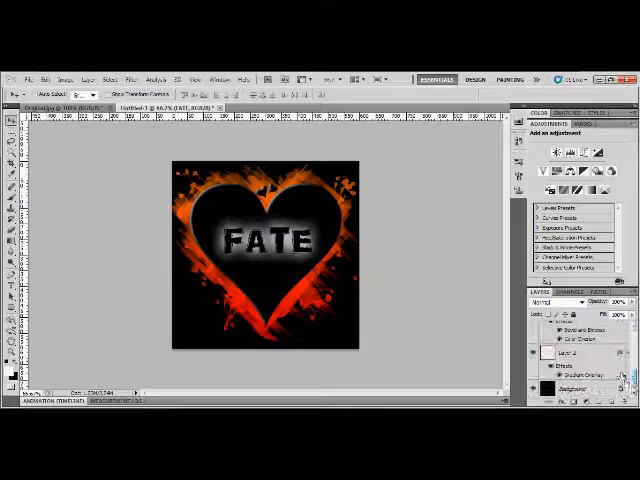
pyautogui.click(580, 355)
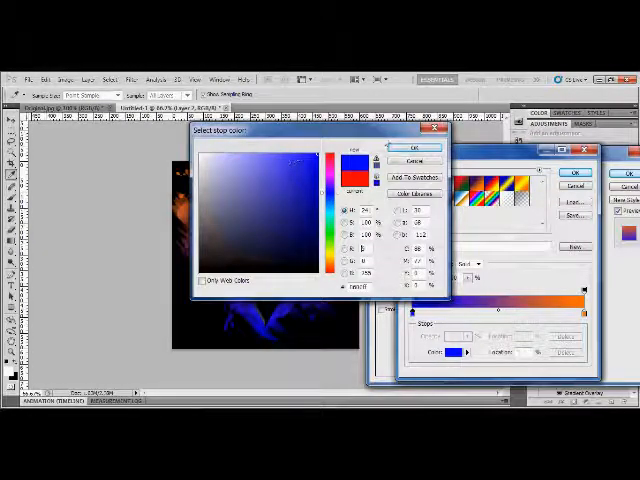
# Step: Try blue, yellow and cyan gradient stops, then hide Layer 2 and Layer 2 copy
pyautogui.click(411, 147)
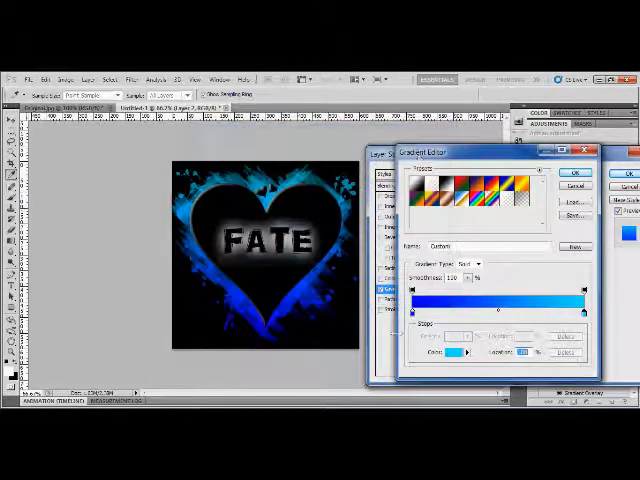
pyautogui.click(458, 352)
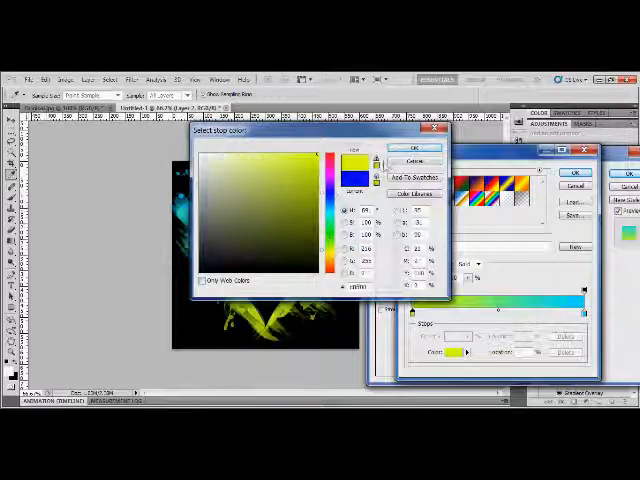
pyautogui.click(411, 148)
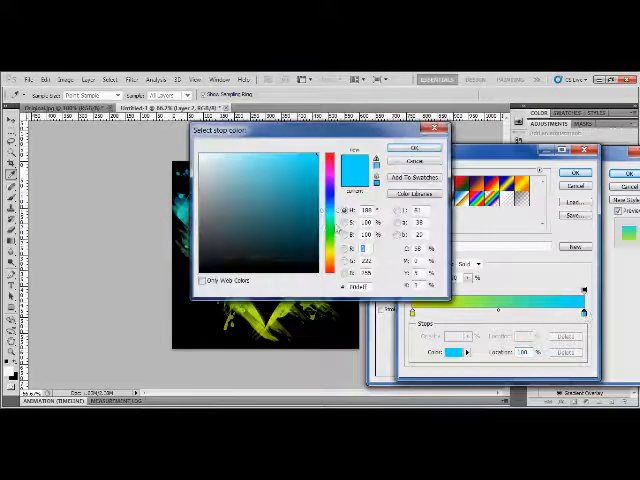
pyautogui.click(415, 147)
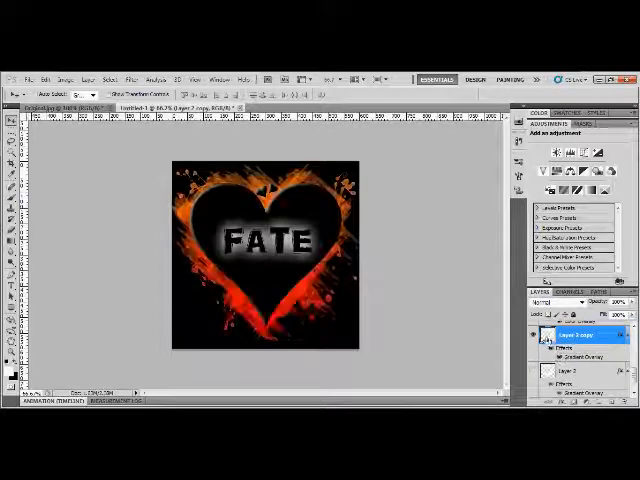
pyautogui.click(533, 336)
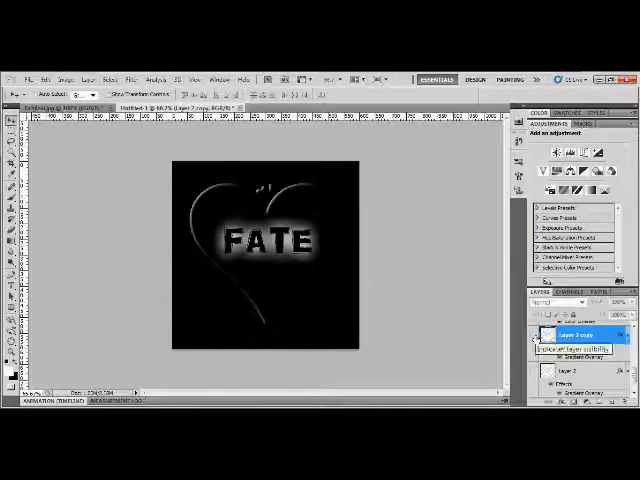